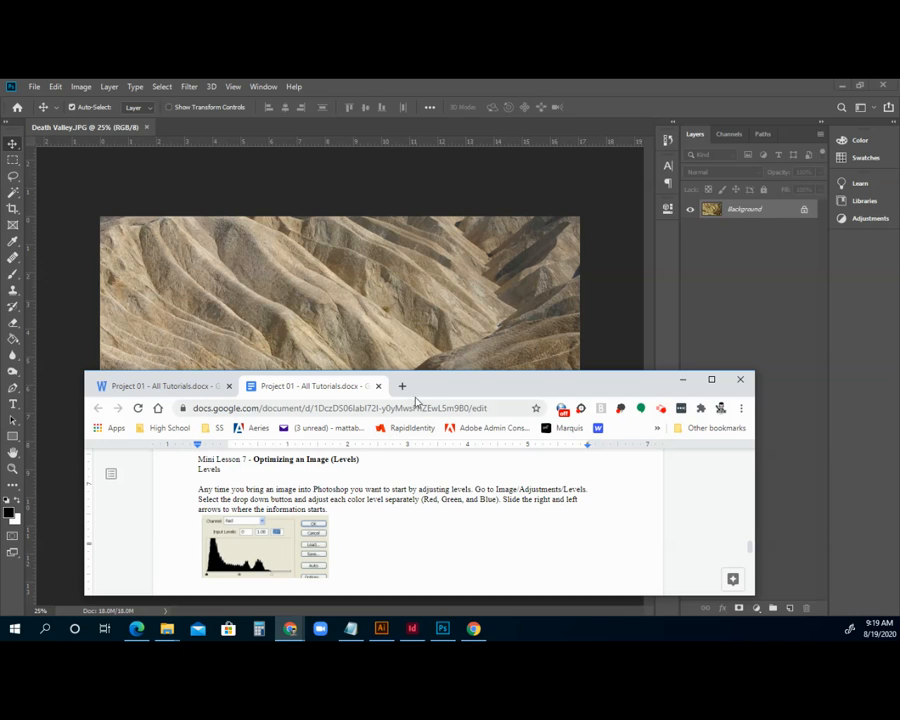
mouse_move(464, 384)
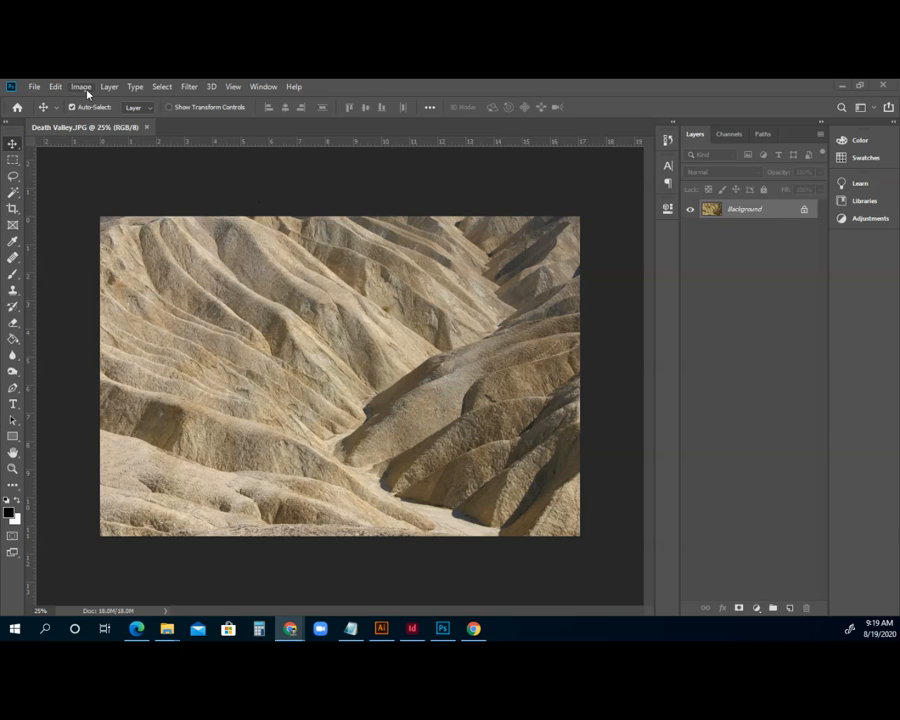
left_click(80, 86)
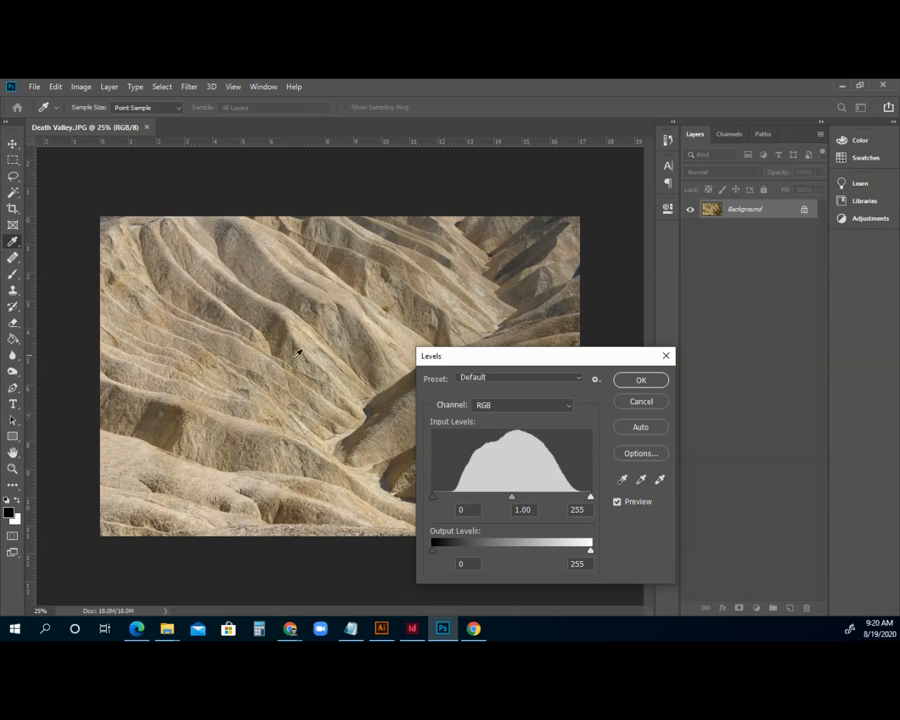
mouse_move(432, 528)
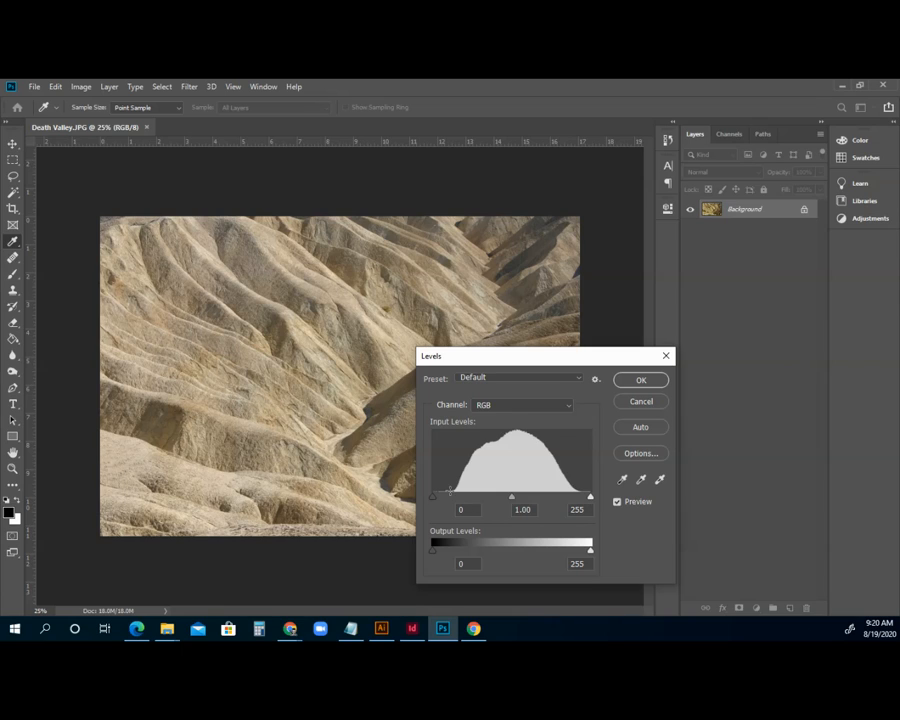
mouse_move(584, 482)
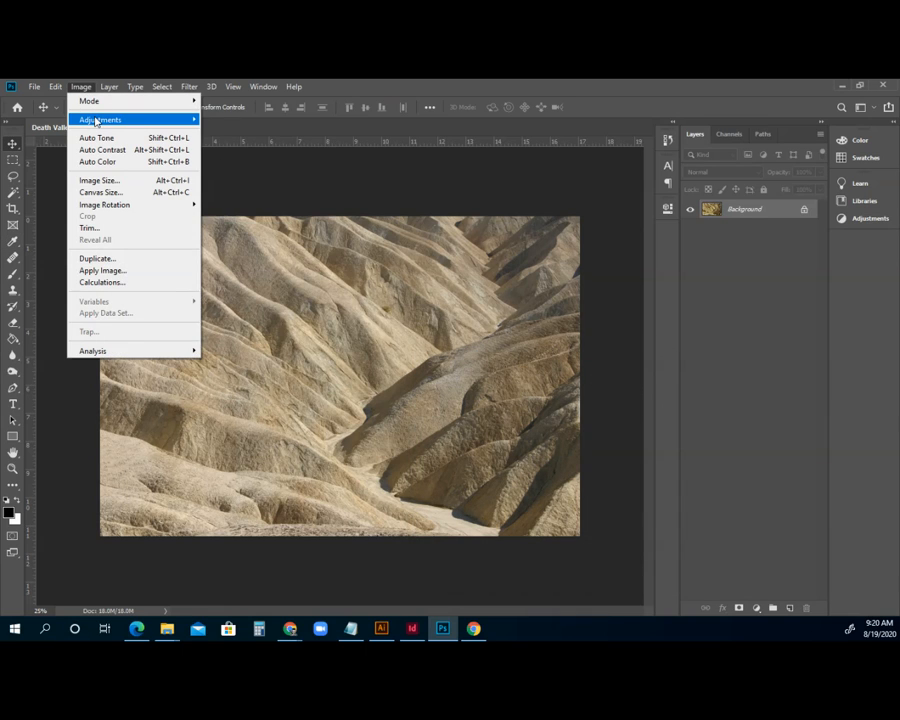
left_click(100, 120)
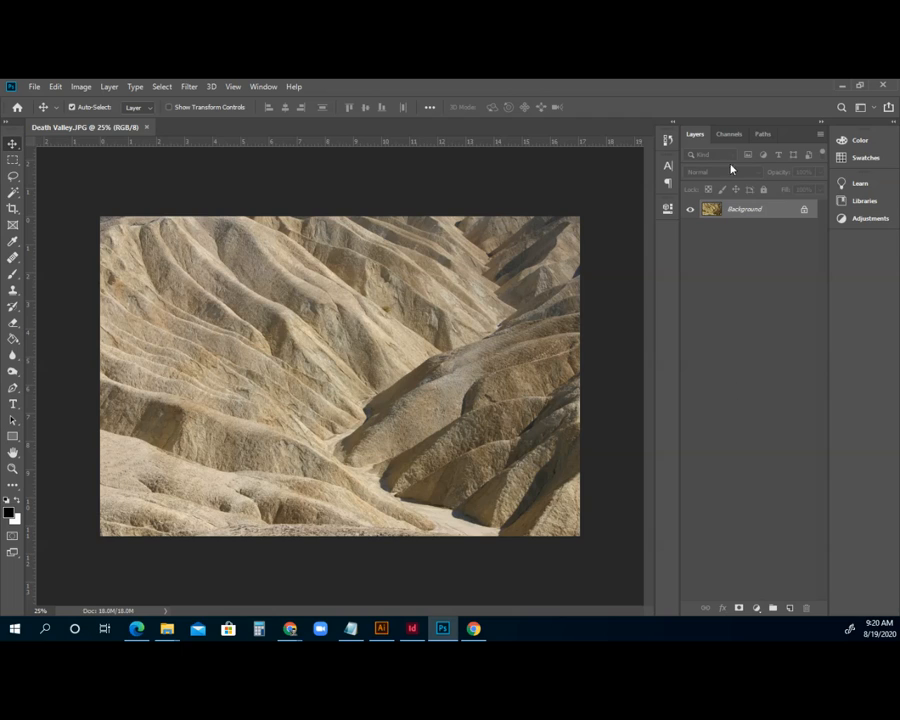
mouse_move(734, 458)
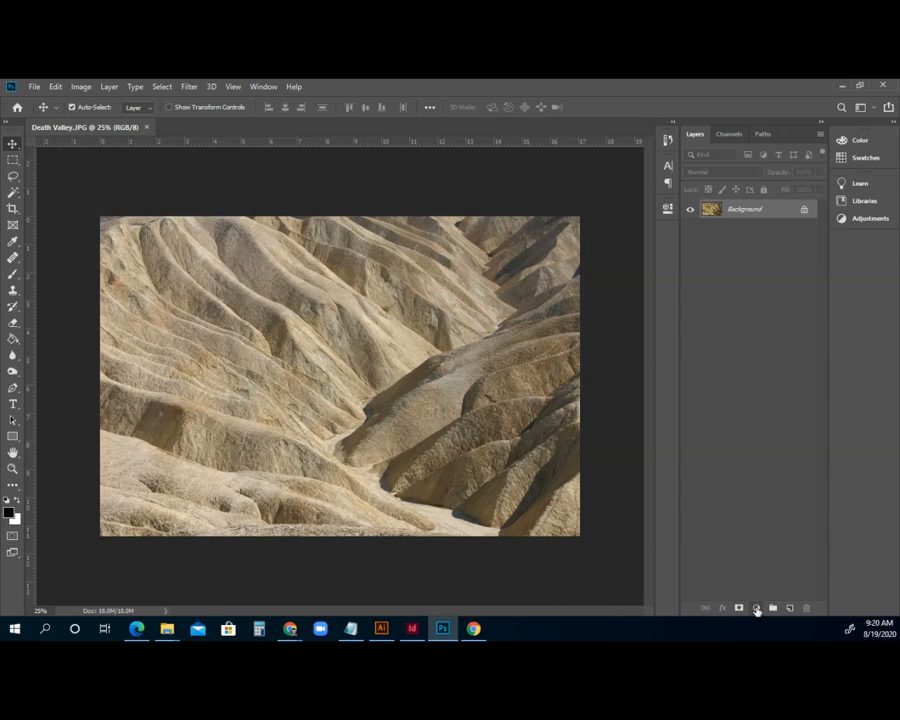
mouse_move(756, 608)
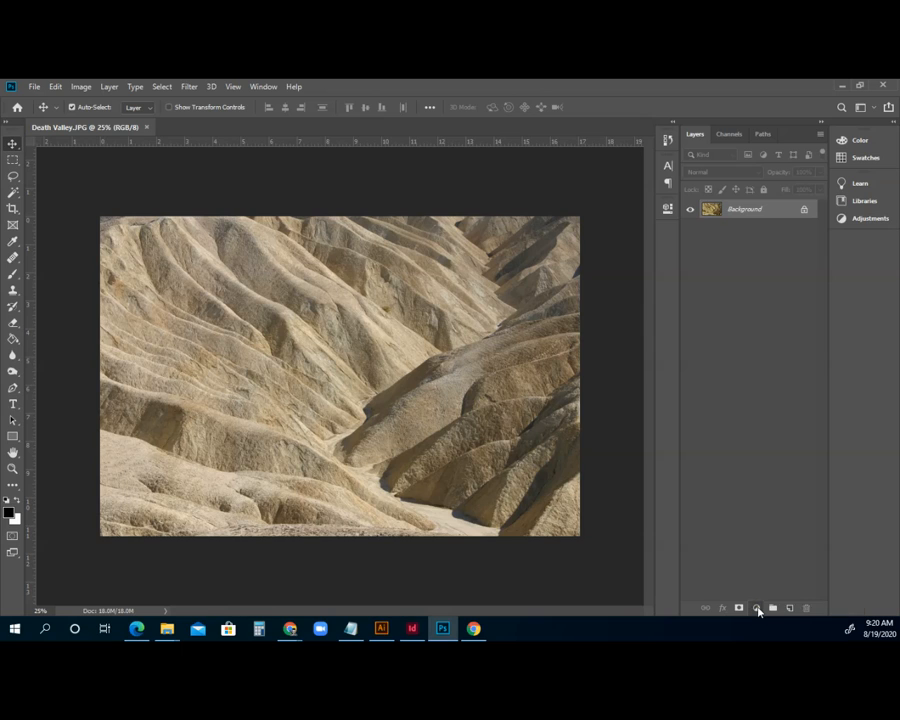
- Bring up the new fill or adjustment layer list from the Layers panel
left_click(758, 608)
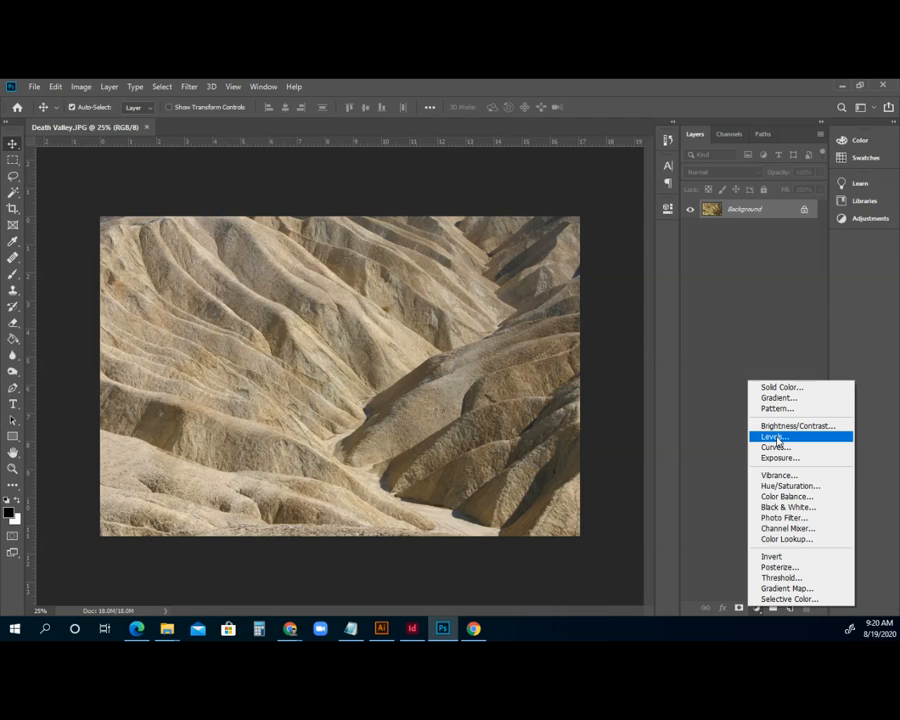
mouse_move(778, 448)
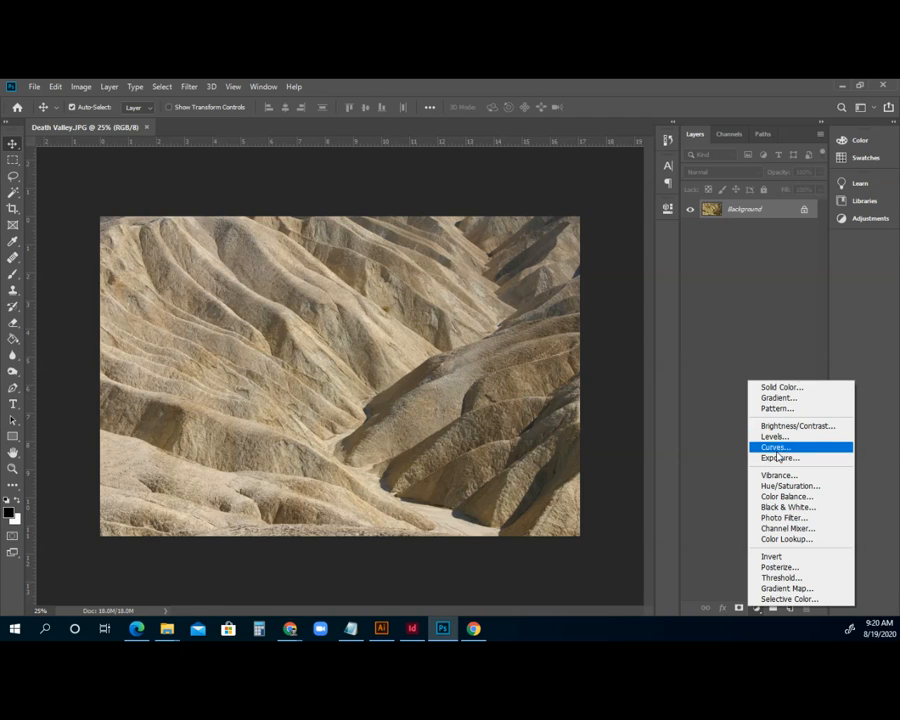
mouse_move(780, 458)
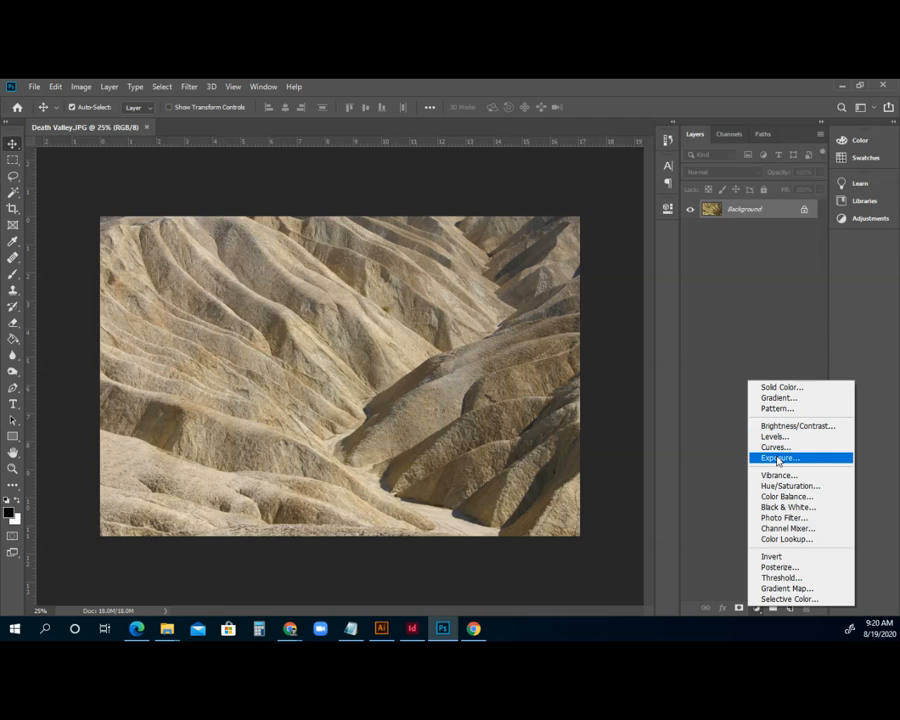
mouse_move(790, 486)
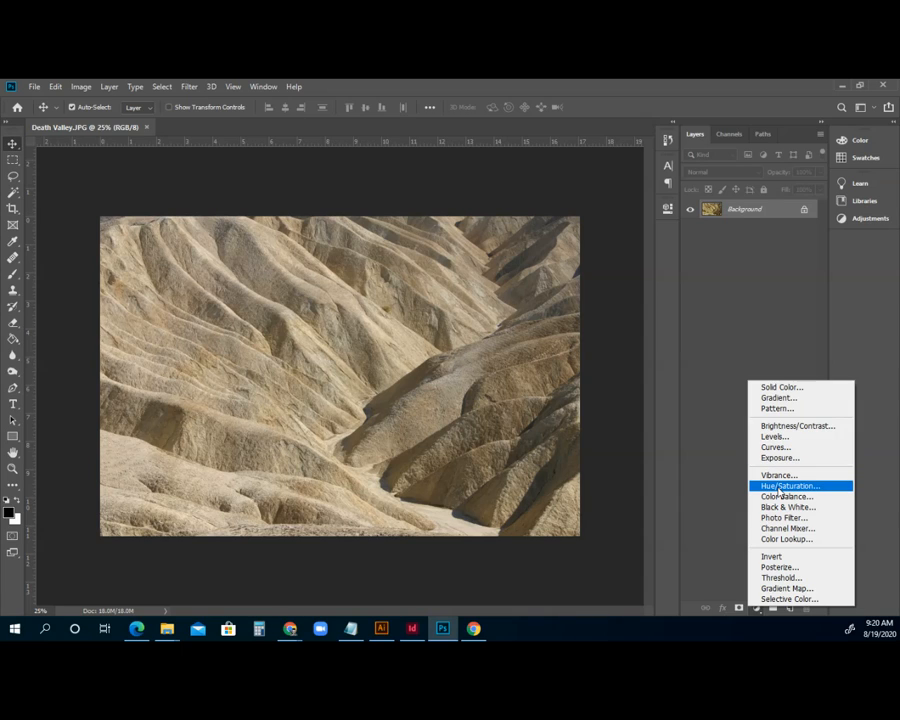
mouse_move(776, 436)
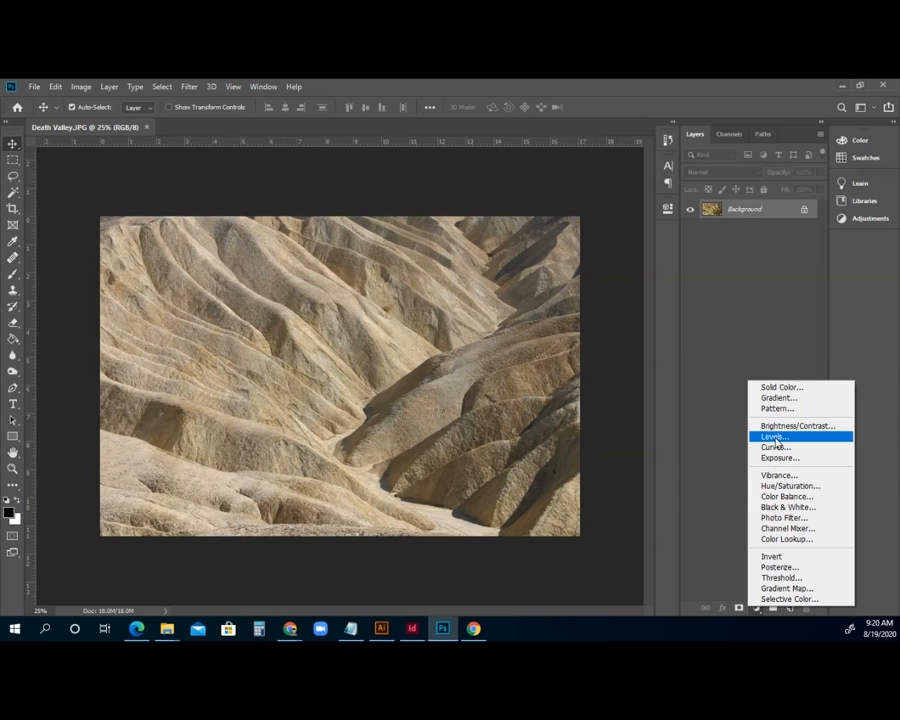
- Add a Levels 1 adjustment layer above the Background with default histogram values
left_click(774, 436)
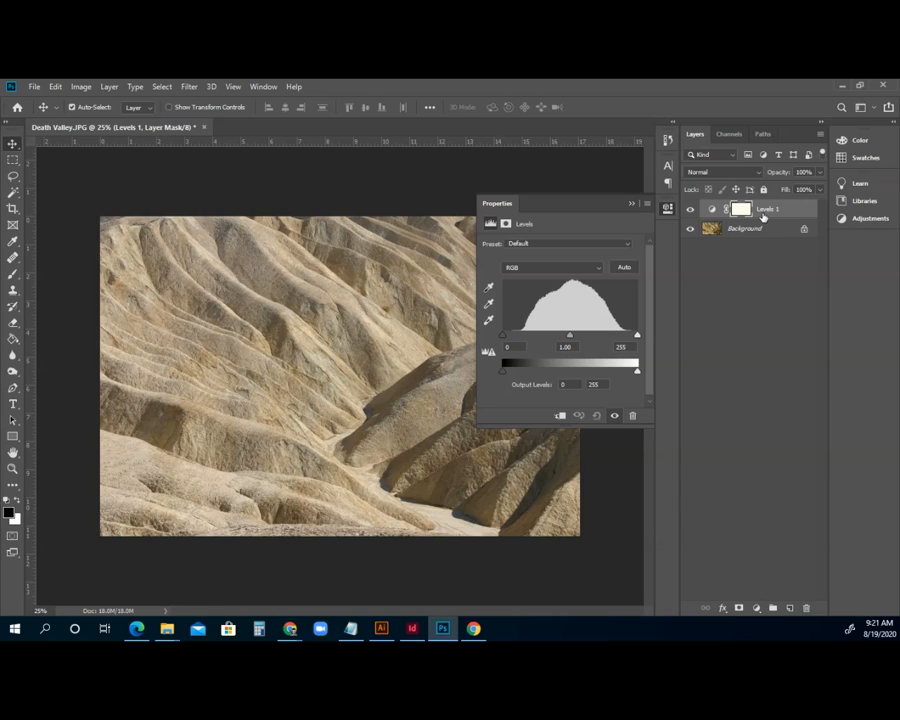
mouse_move(688, 210)
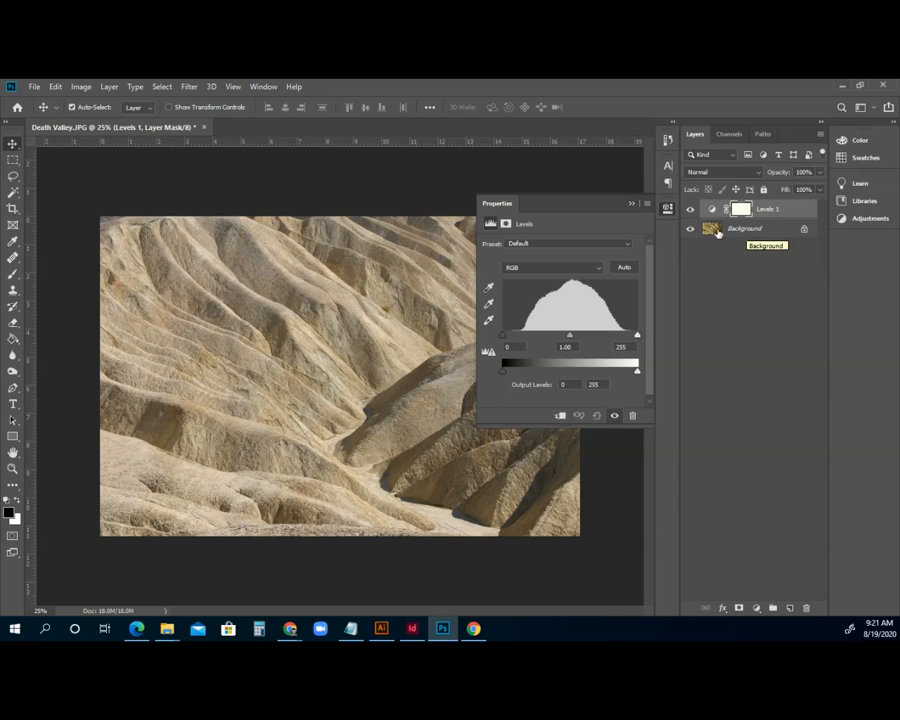
mouse_move(710, 230)
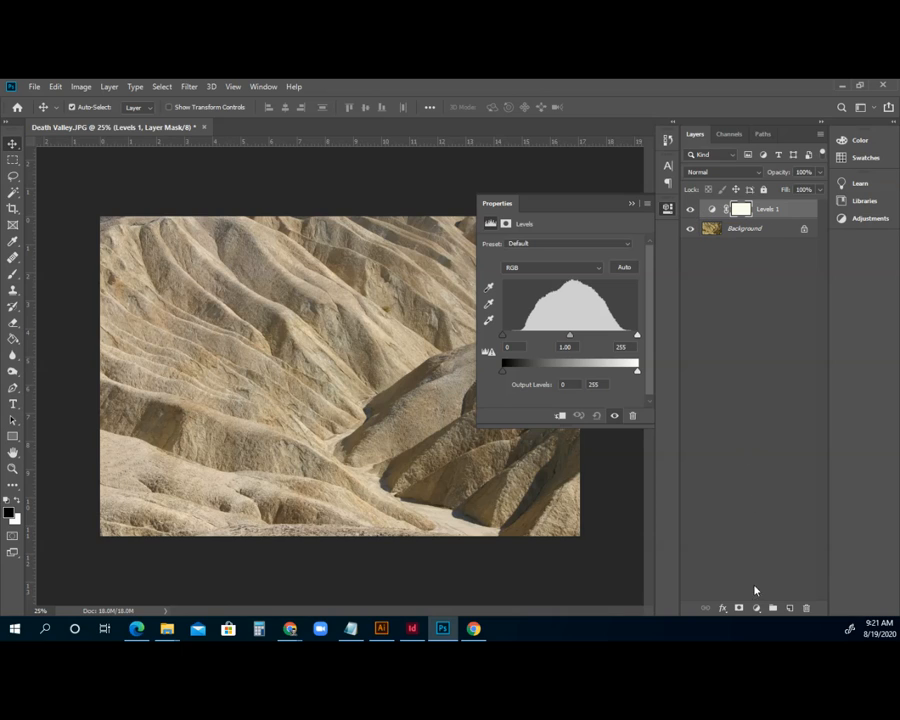
mouse_move(570, 348)
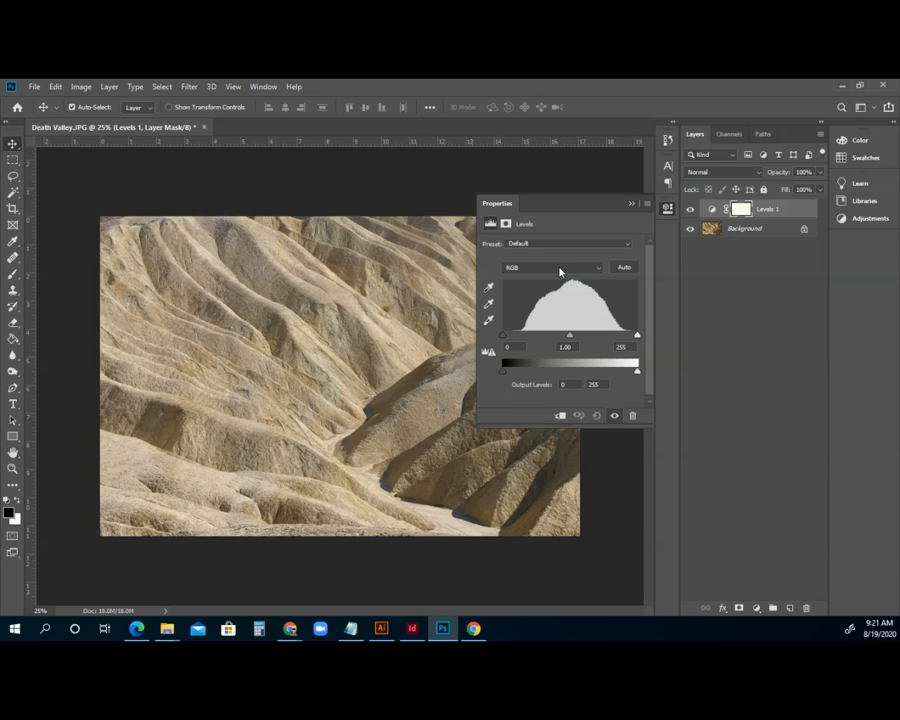
mouse_move(510, 270)
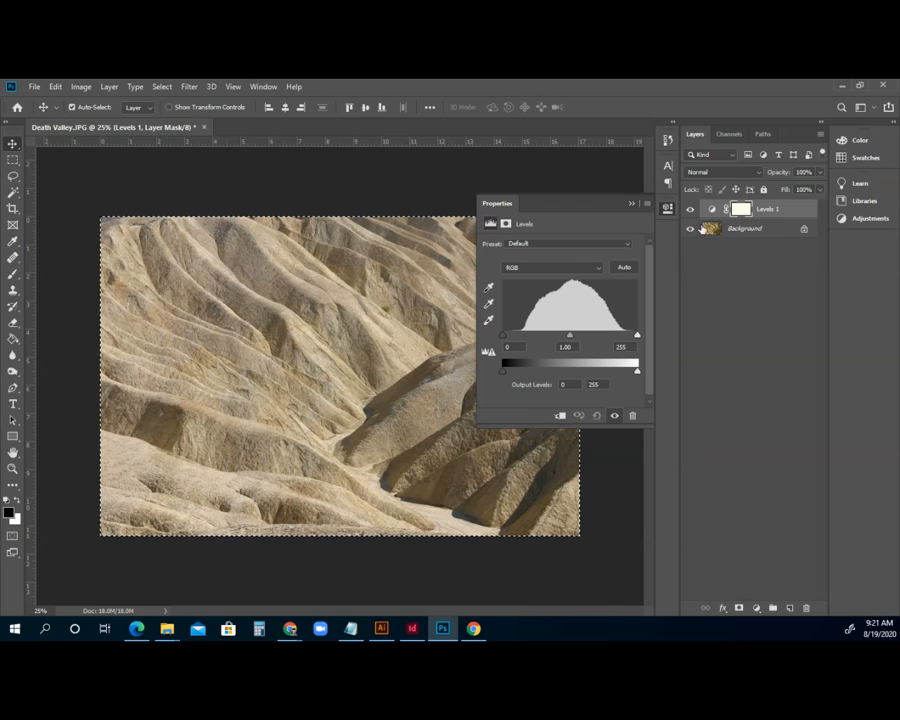
- Deselect, then pull the combined RGB white input slider left to brighten highlights
left_click(160, 86)
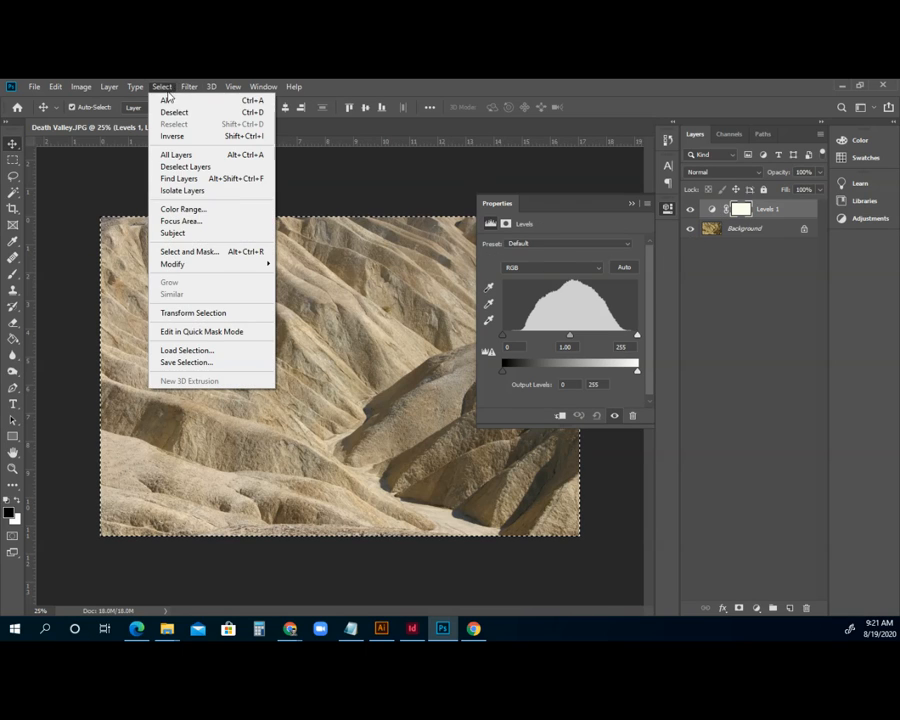
left_click(174, 112)
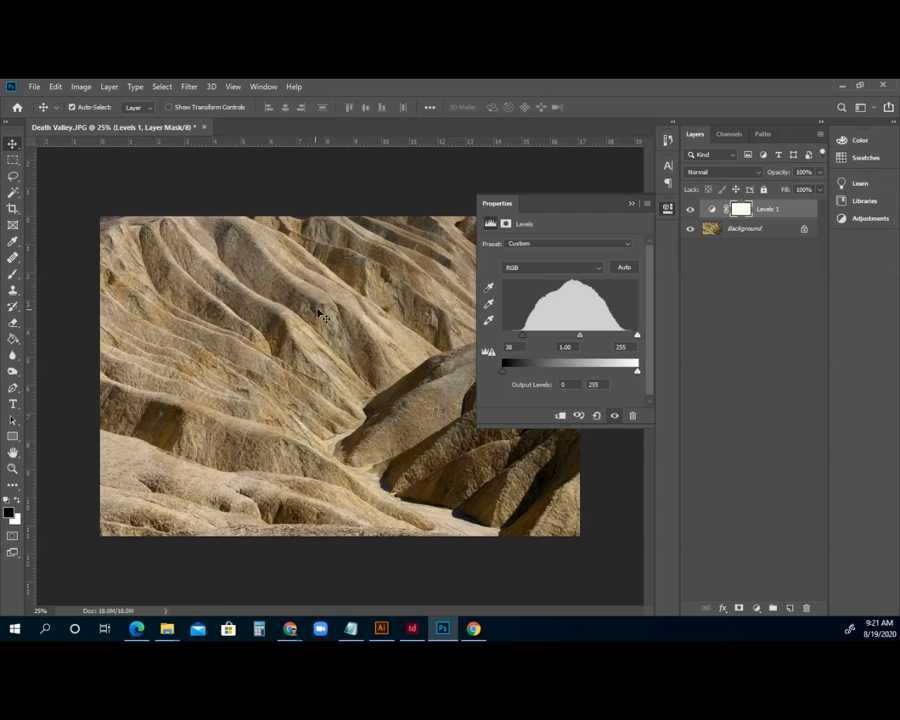
left_click_drag(636, 336, 632, 336)
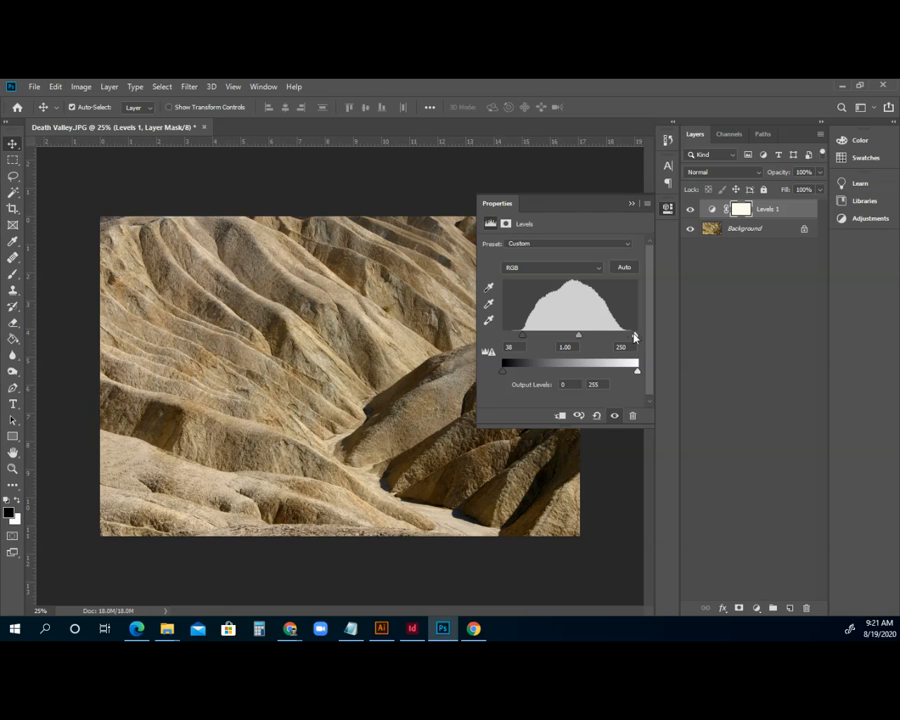
left_click_drag(636, 336, 622, 336)
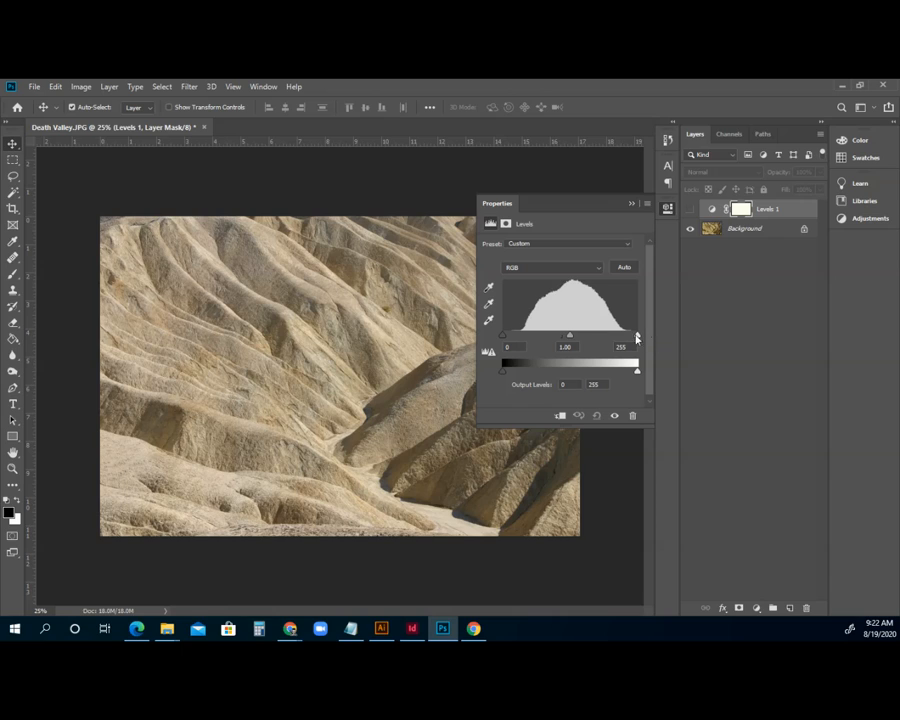
mouse_move(592, 272)
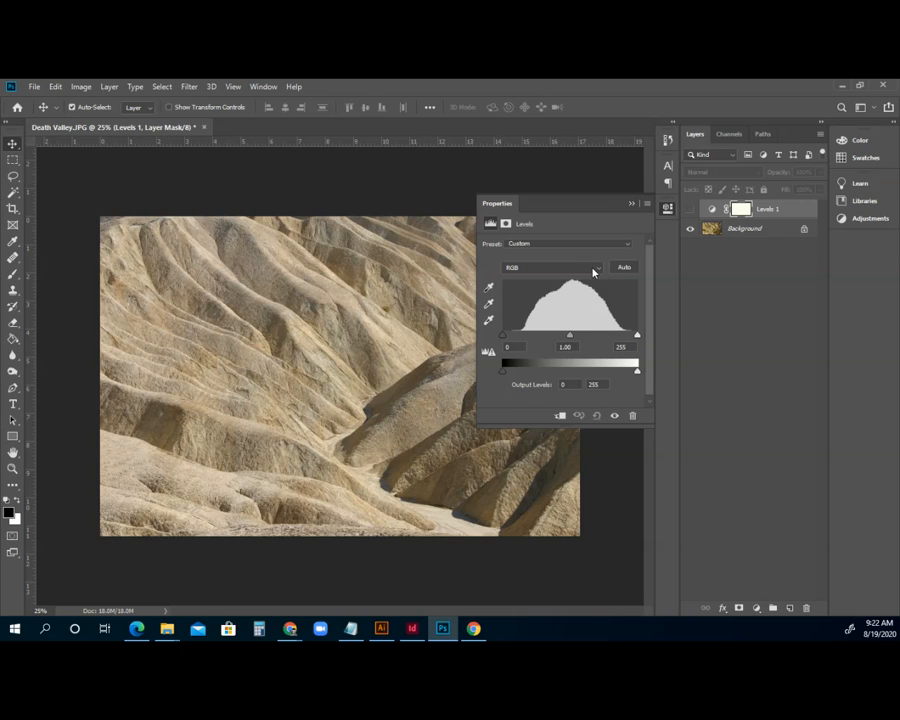
- Pull the Red channel white input slider left to raise its contrast
left_click(552, 268)
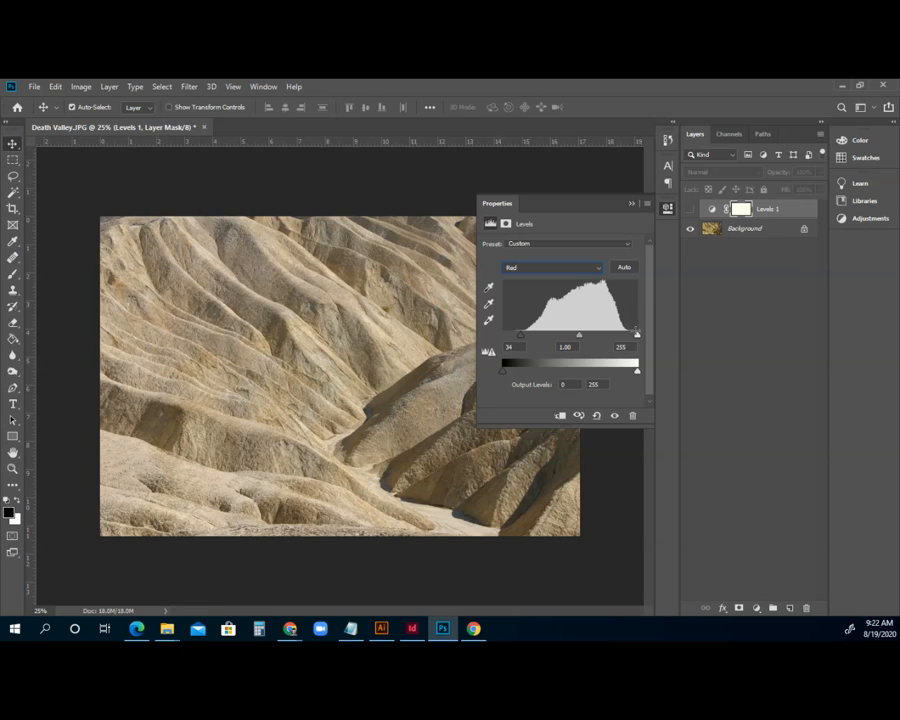
left_click_drag(636, 336, 630, 336)
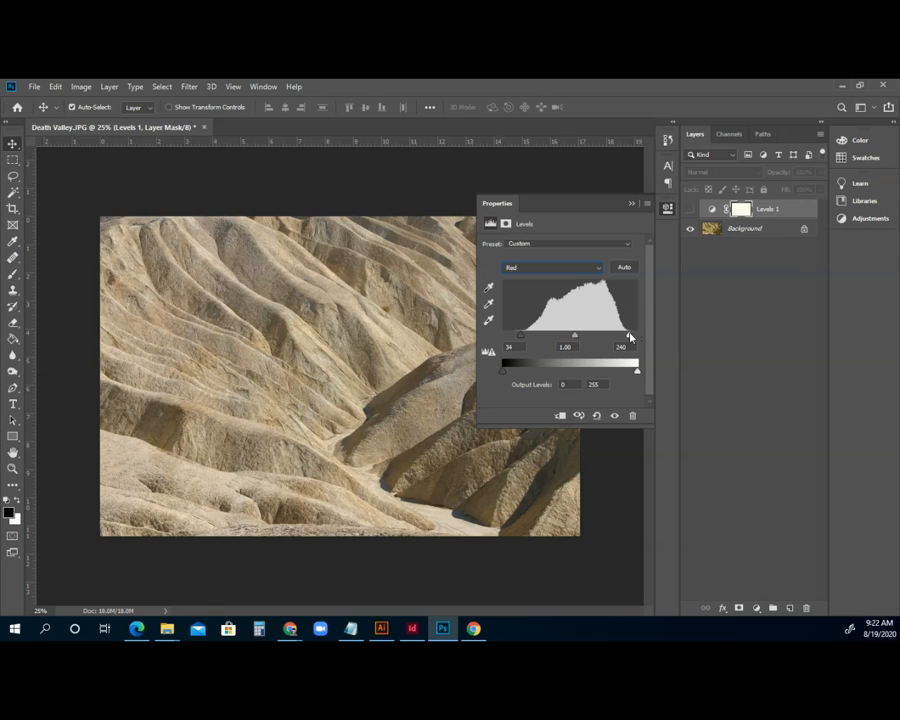
left_click_drag(576, 336, 568, 336)
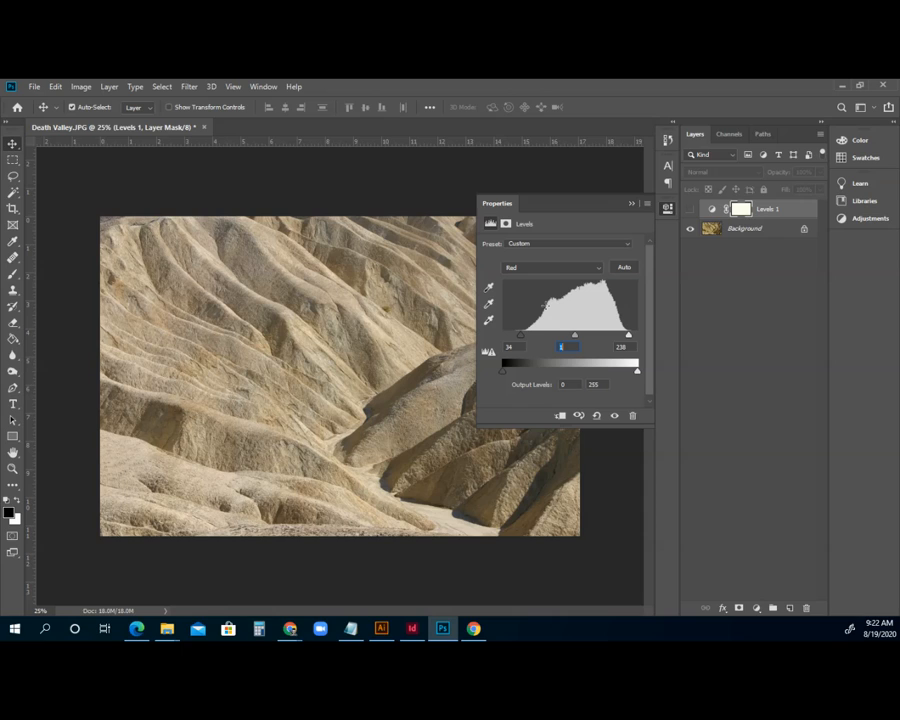
mouse_move(512, 338)
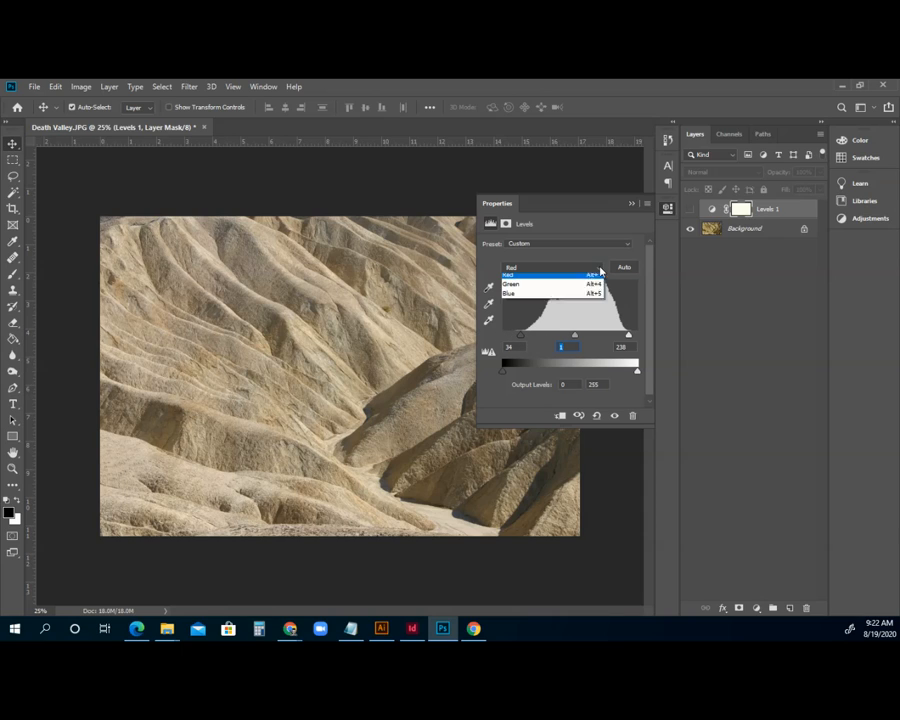
- Do the same for the Green and Blue channels, giving a cooler neutral tone
left_click(512, 284)
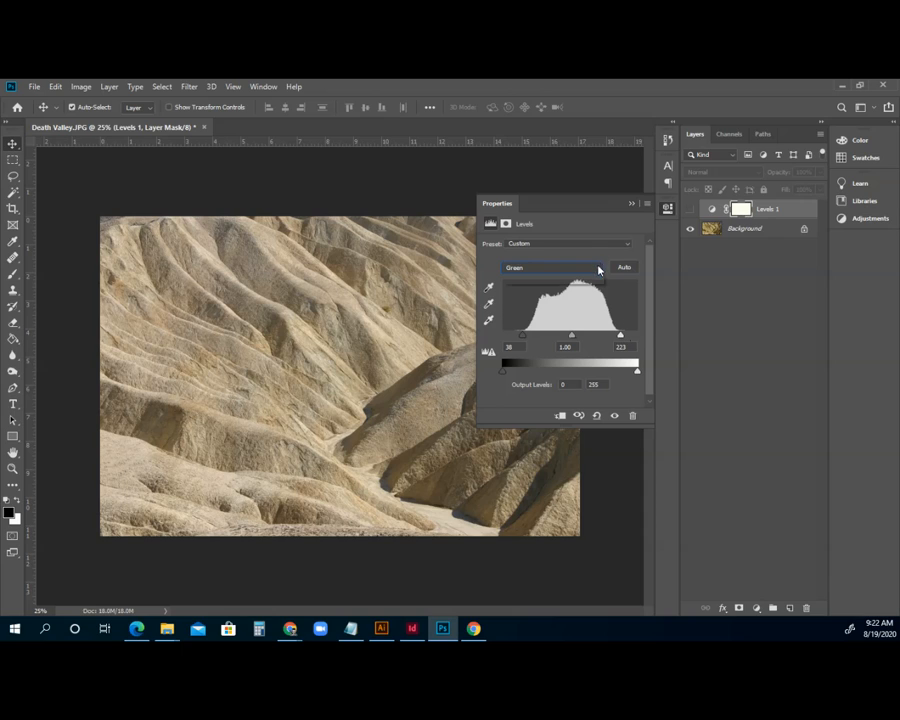
left_click(552, 268)
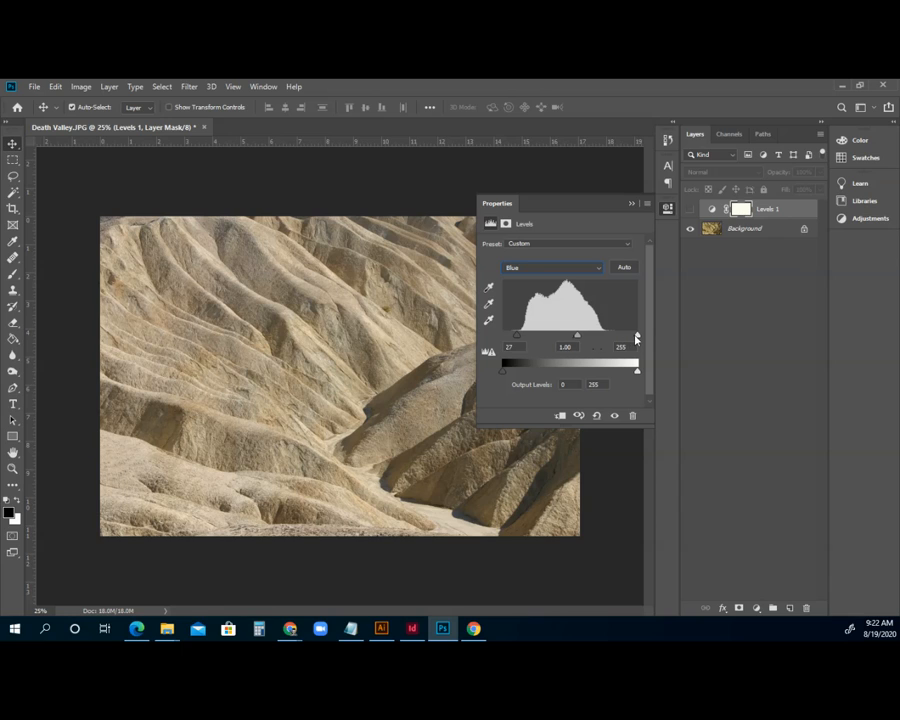
left_click_drag(636, 338, 608, 338)
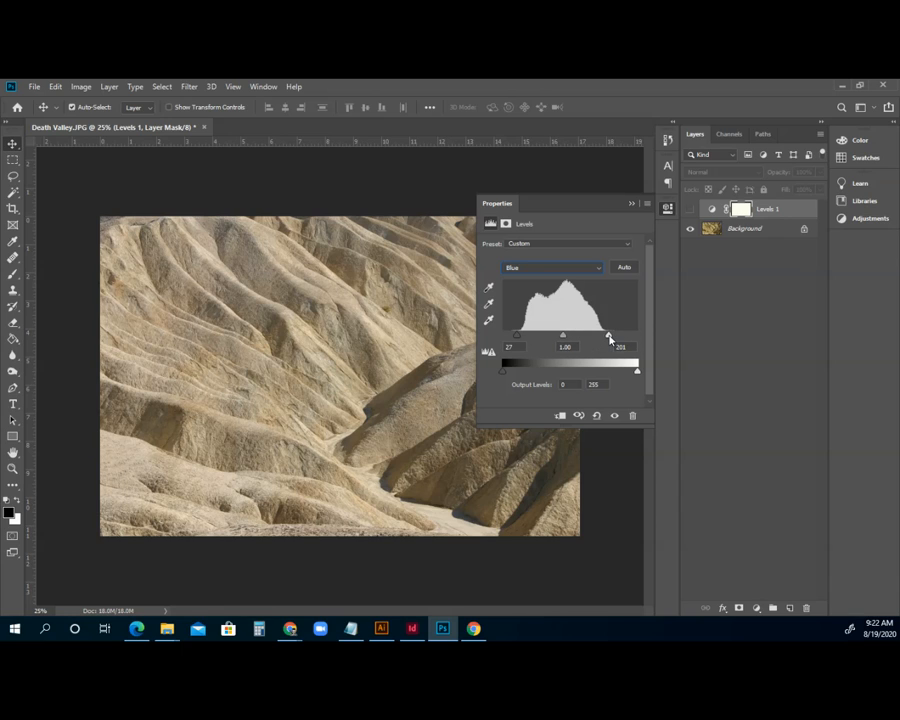
left_click_drag(496, 204, 600, 332)
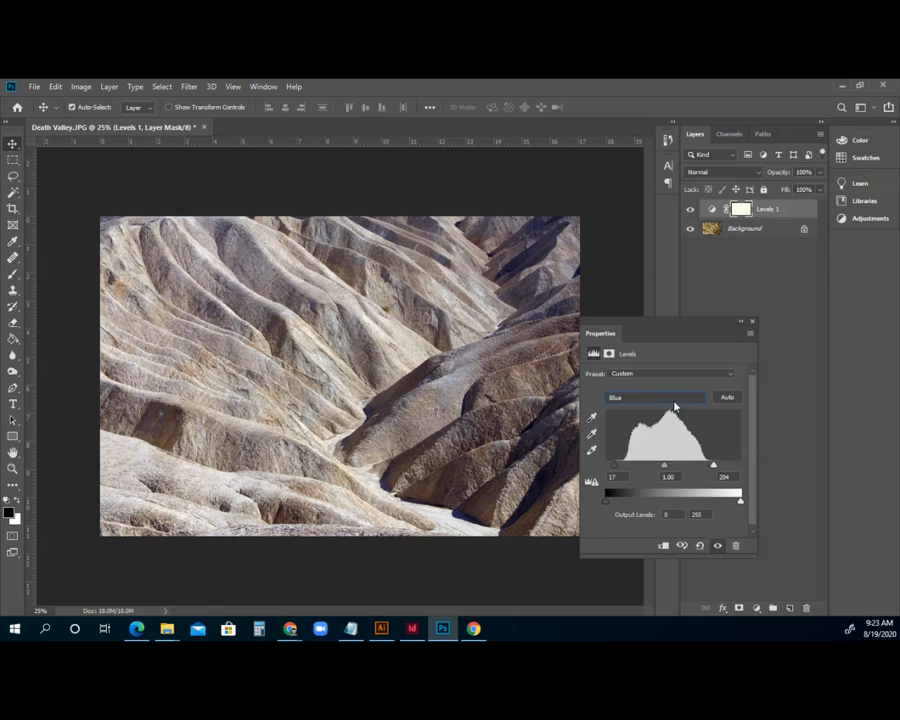
- Recheck Green and Red levels, then hide Levels 1 to compare with the original
left_click(656, 396)
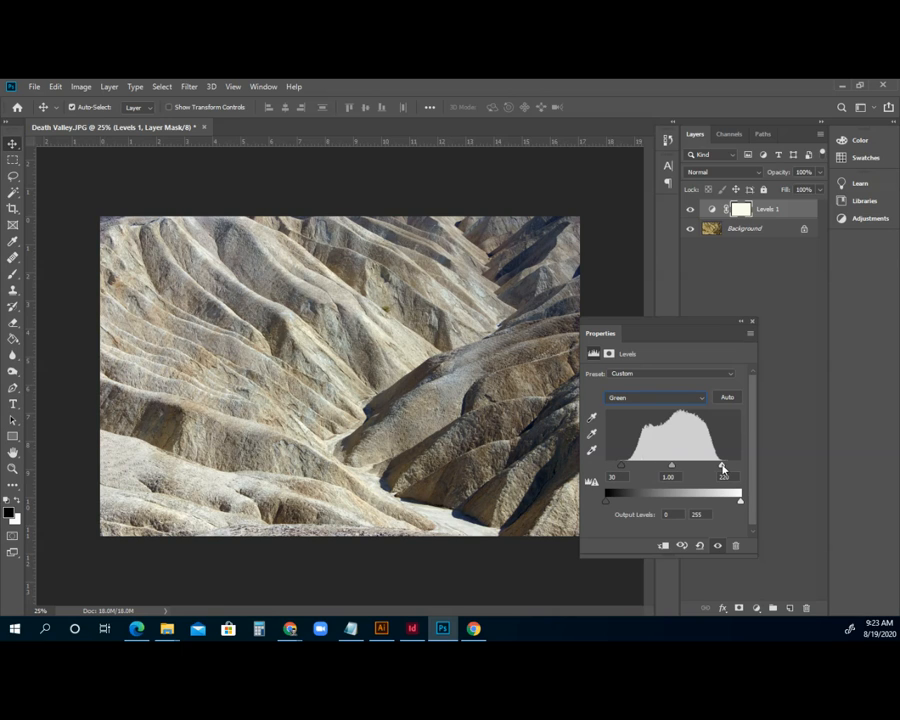
left_click(656, 396)
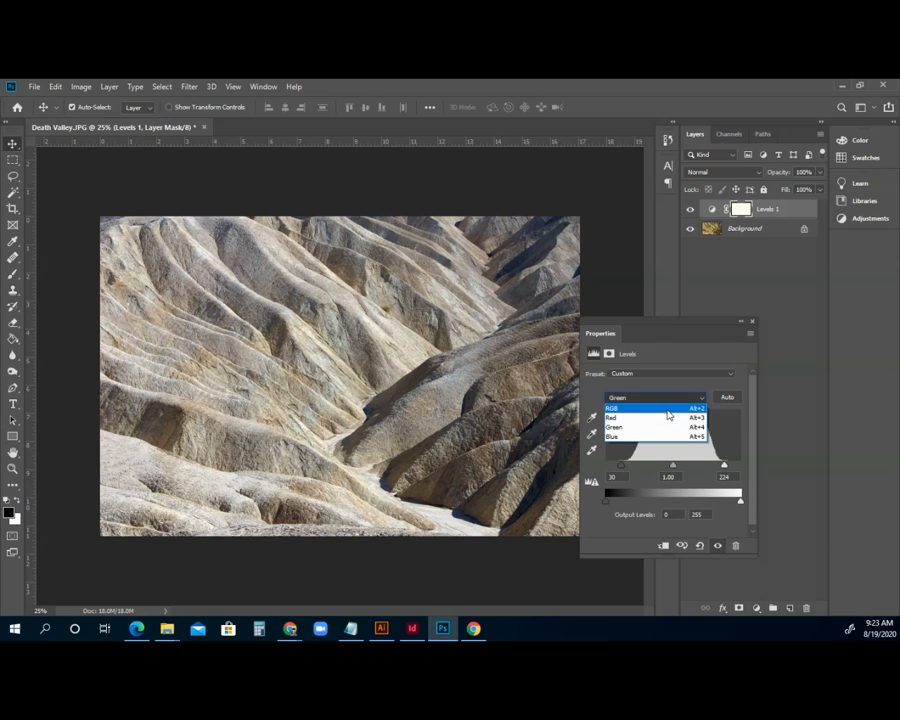
left_click(614, 418)
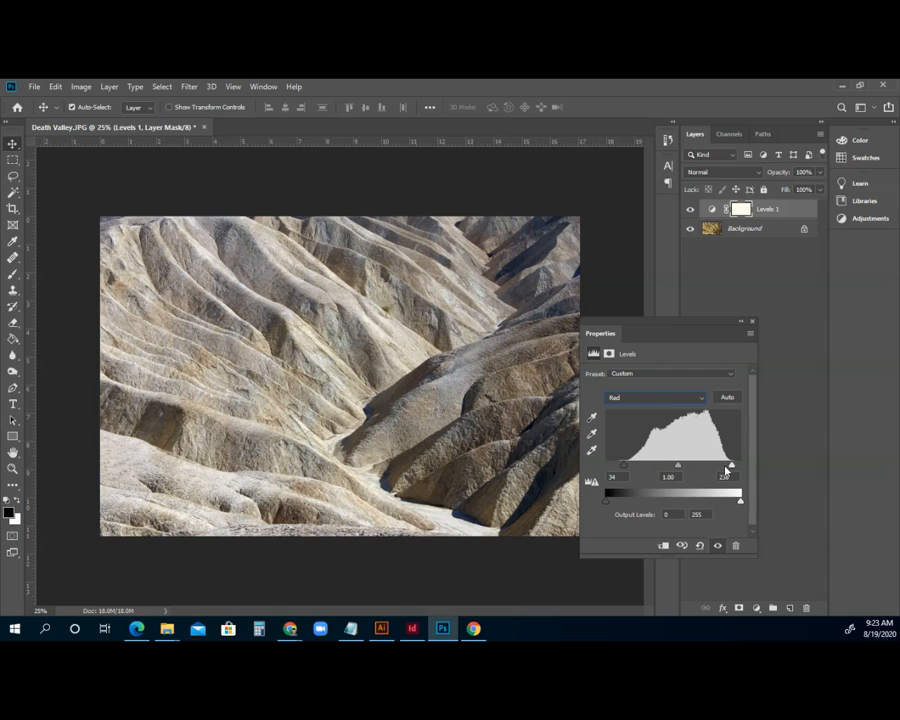
left_click_drag(728, 466, 736, 466)
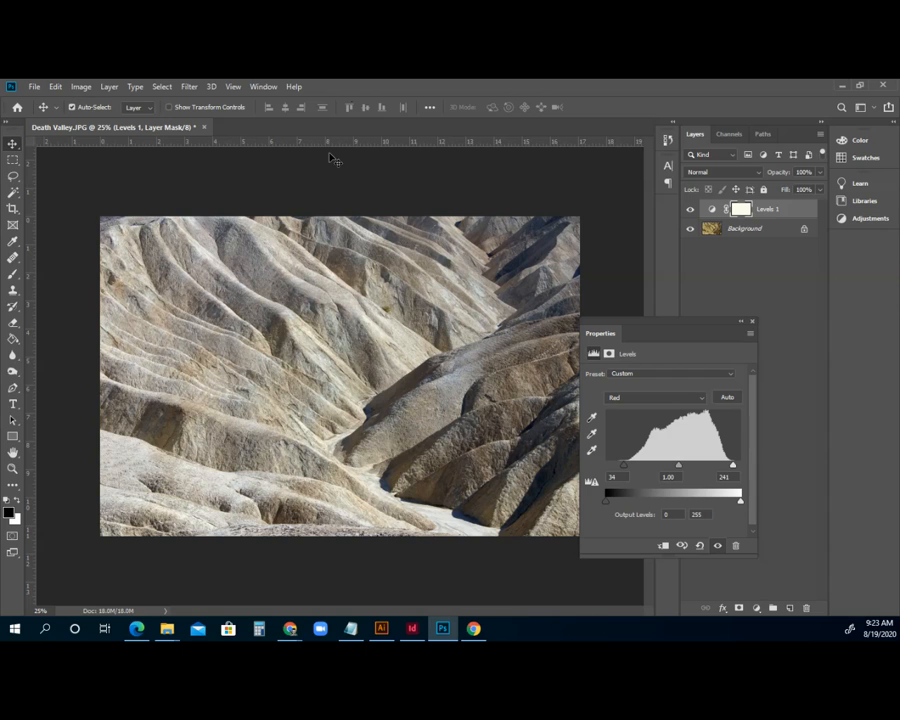
left_click(690, 208)
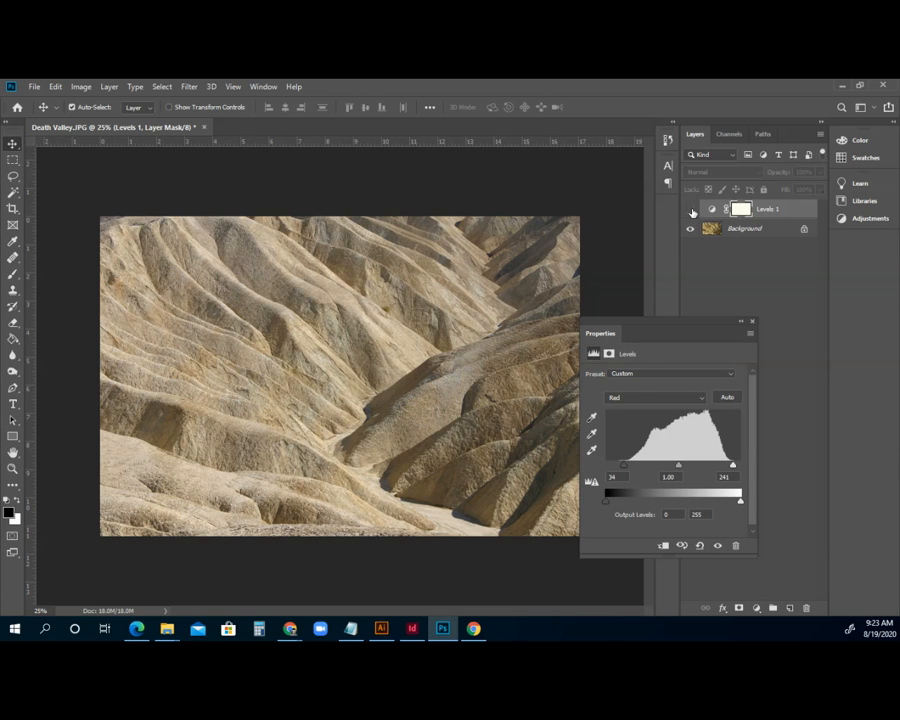